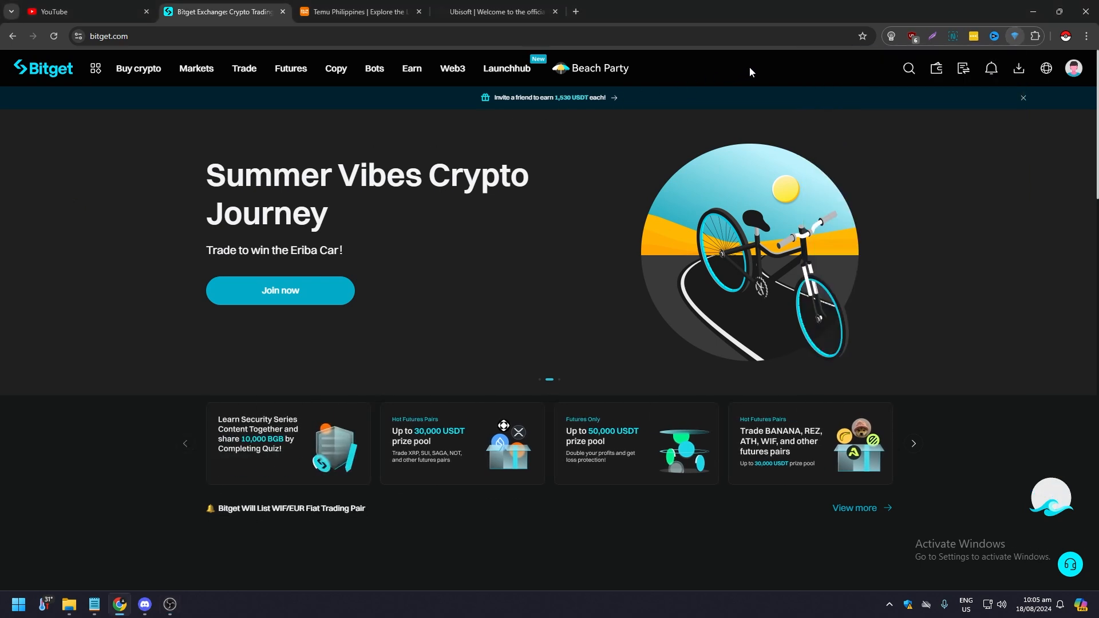
{"action": "mouse_move", "coordinate": [735, 79]}
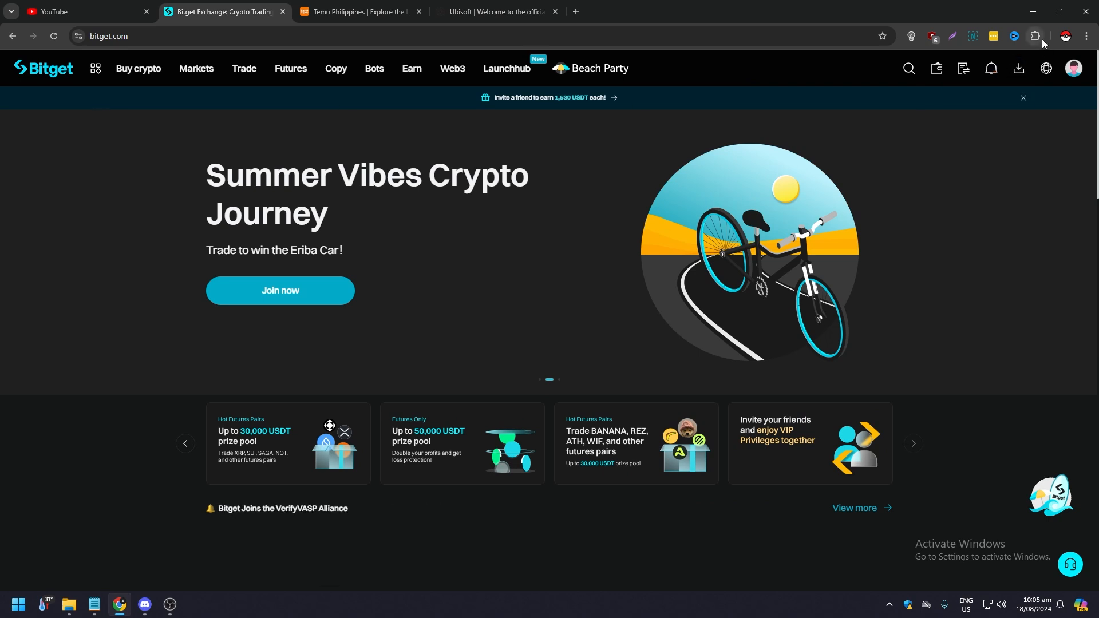
Go to Bitget's crypto Deposit page and bring up the coin selector
{"action": "left_click", "coordinate": [1035, 36]}
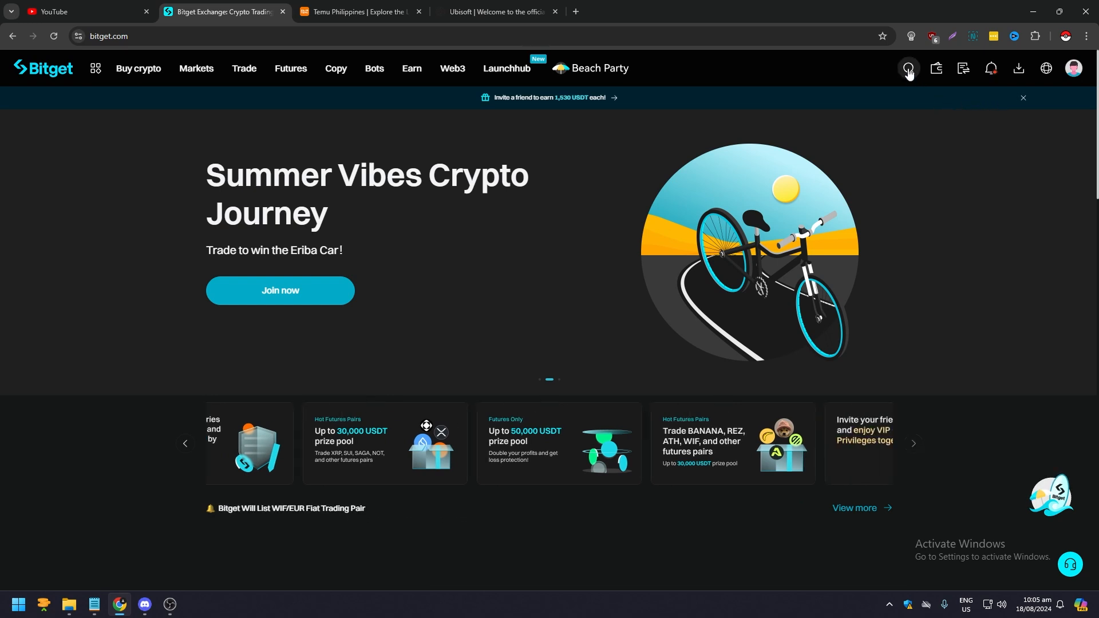
{"action": "left_click", "coordinate": [936, 69]}
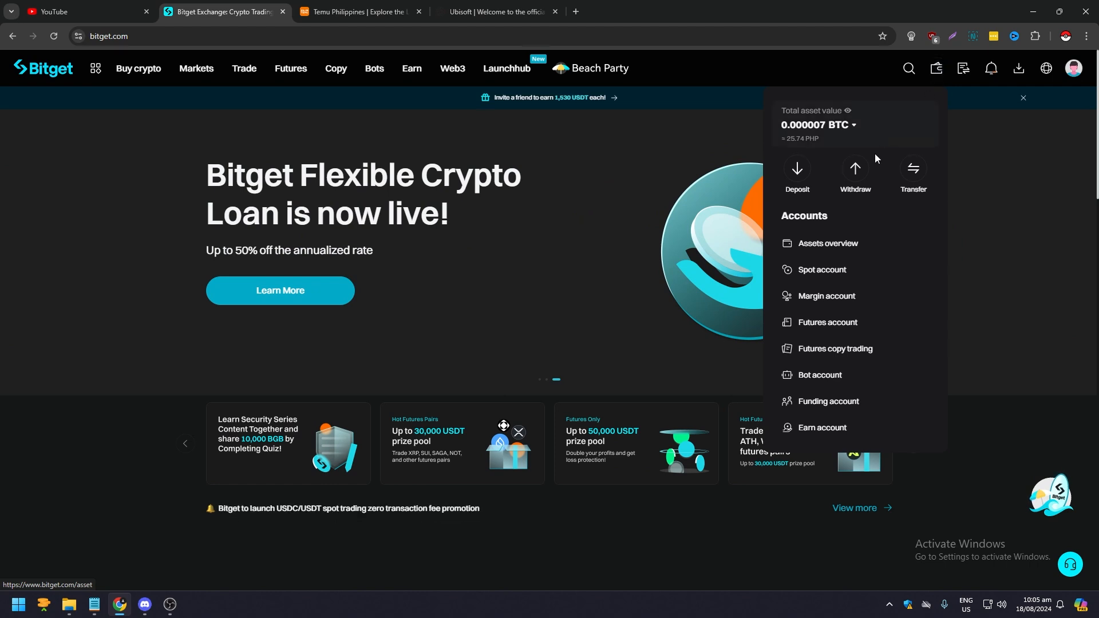
{"action": "left_click", "coordinate": [797, 171]}
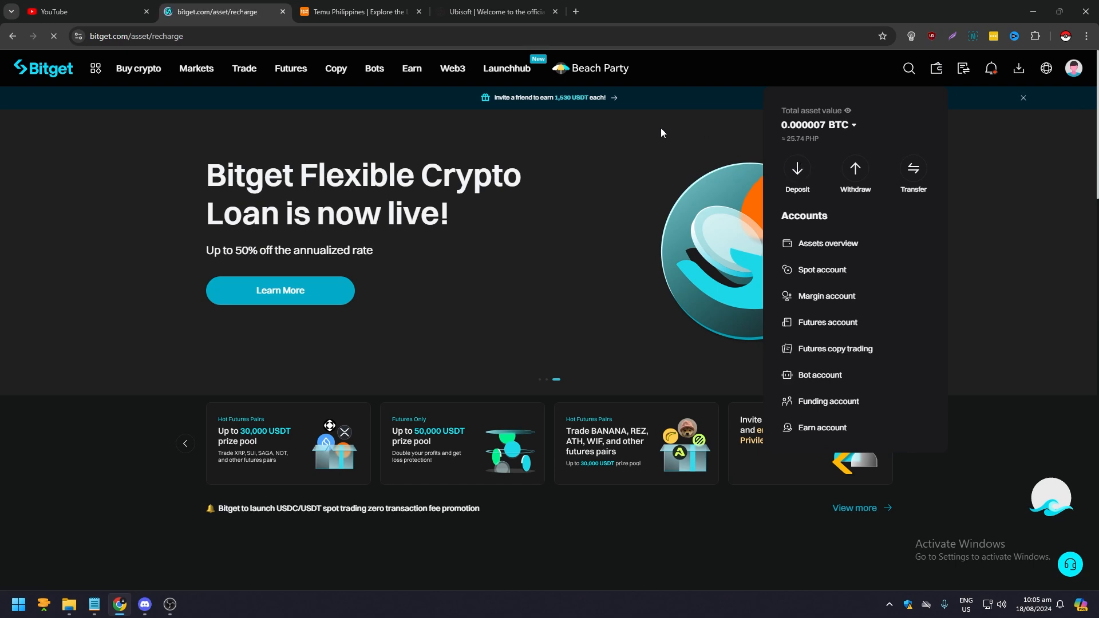
{"action": "left_click", "coordinate": [797, 170]}
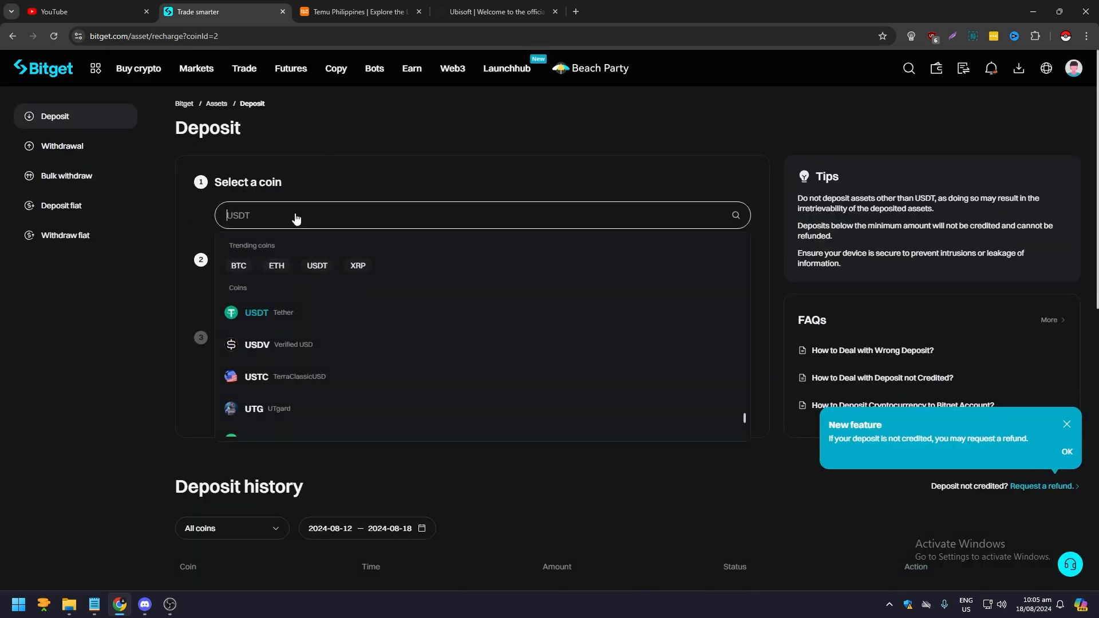
Choose USDT on the TON (TON) network, accept the address-format notice and copy the deposit address
{"action": "left_click", "coordinate": [256, 313]}
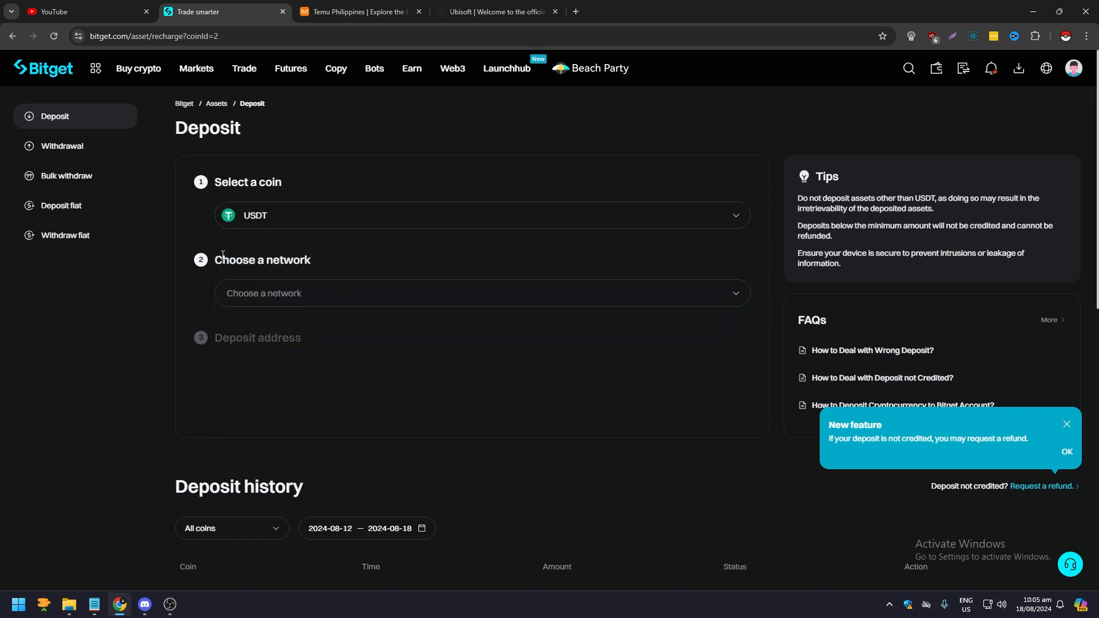
{"action": "mouse_move", "coordinate": [291, 264]}
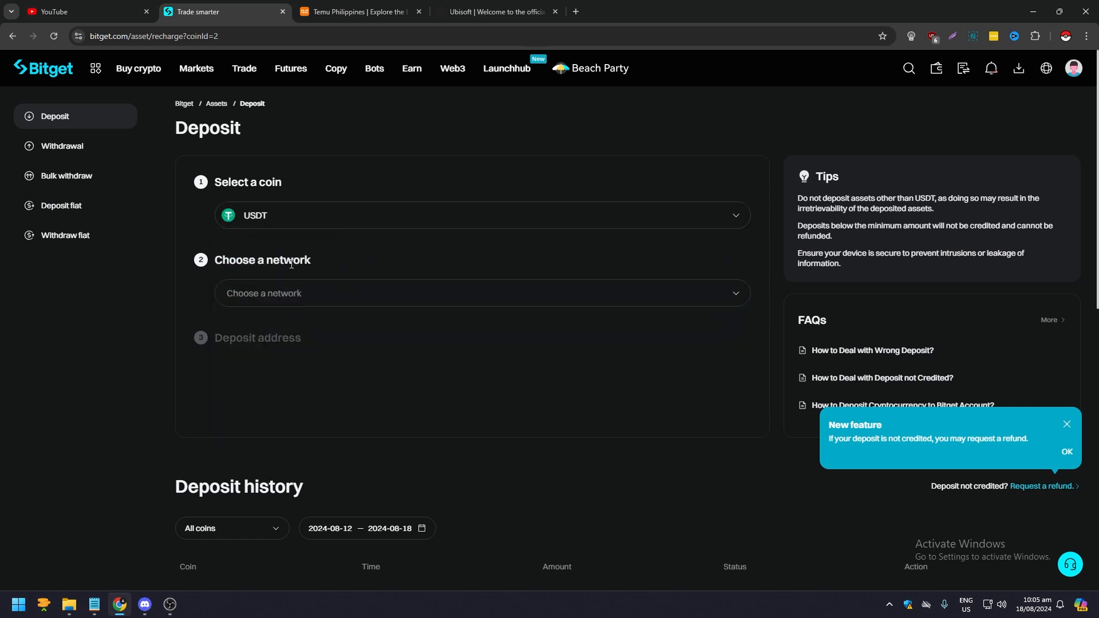
{"action": "mouse_move", "coordinate": [617, 235]}
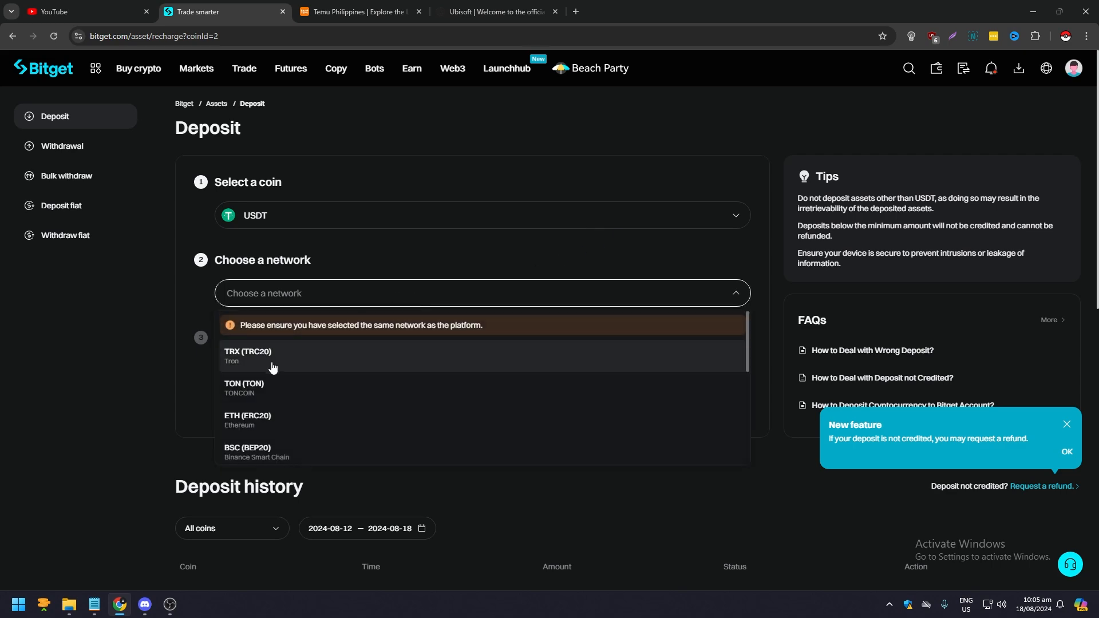
{"action": "left_click", "coordinate": [243, 386]}
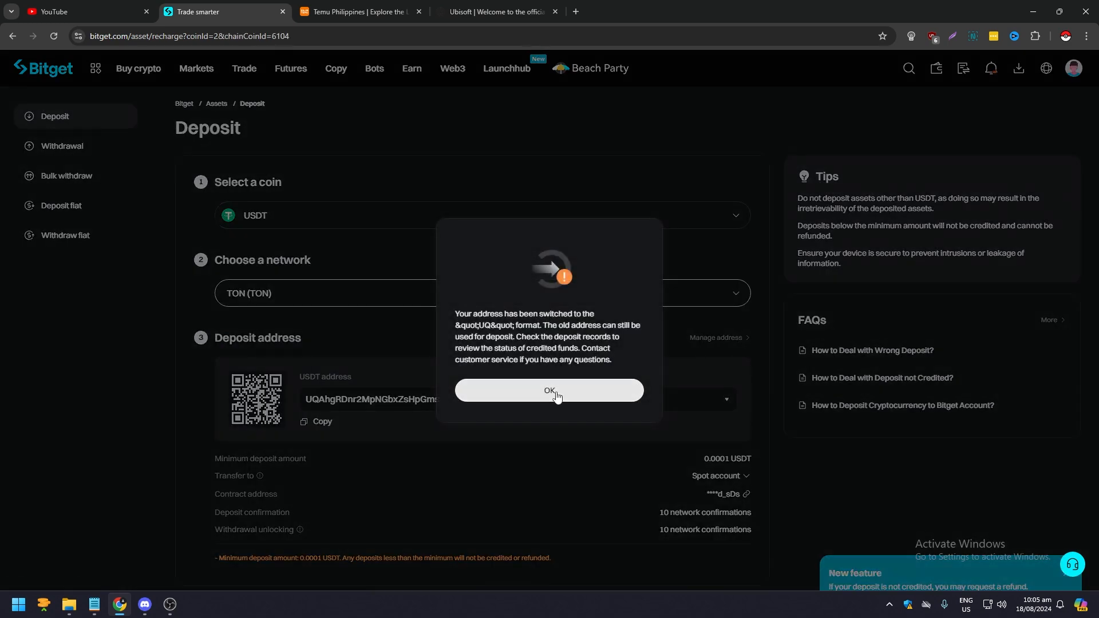
{"action": "left_click", "coordinate": [549, 391]}
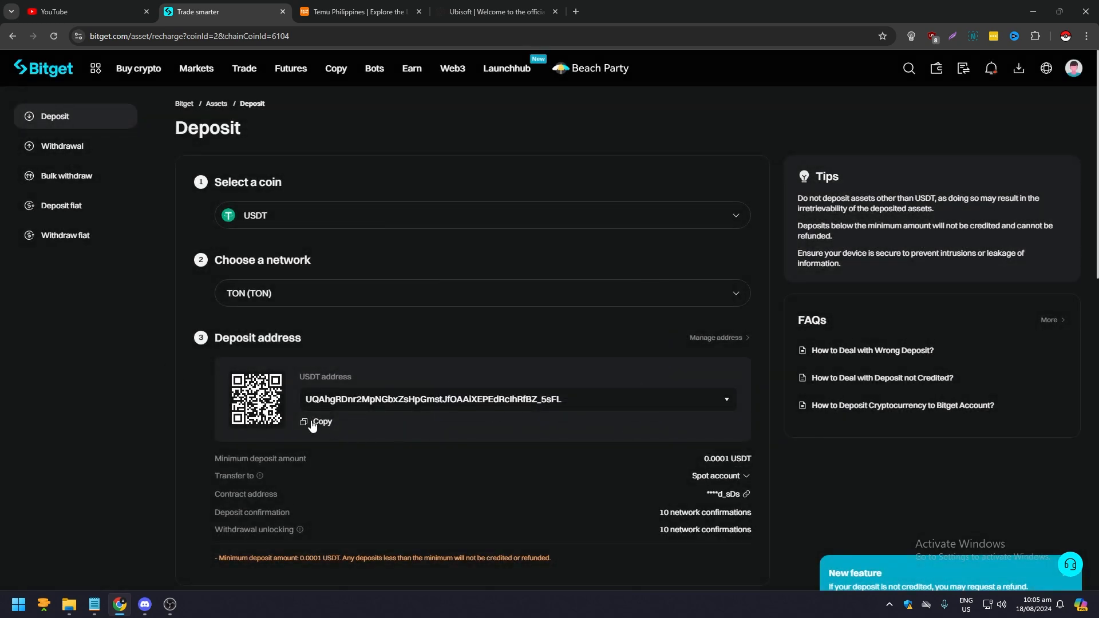
{"action": "left_click", "coordinate": [316, 421]}
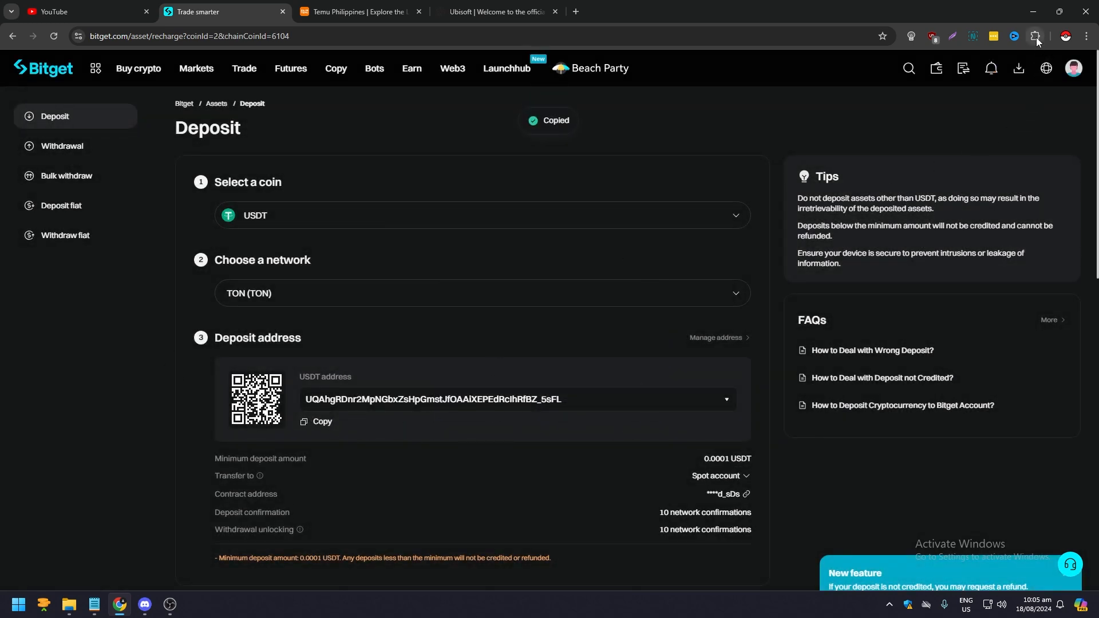
Start a Send from the Tonkeeper extension wallet, reaching the empty recipient form
{"action": "left_click", "coordinate": [1035, 36]}
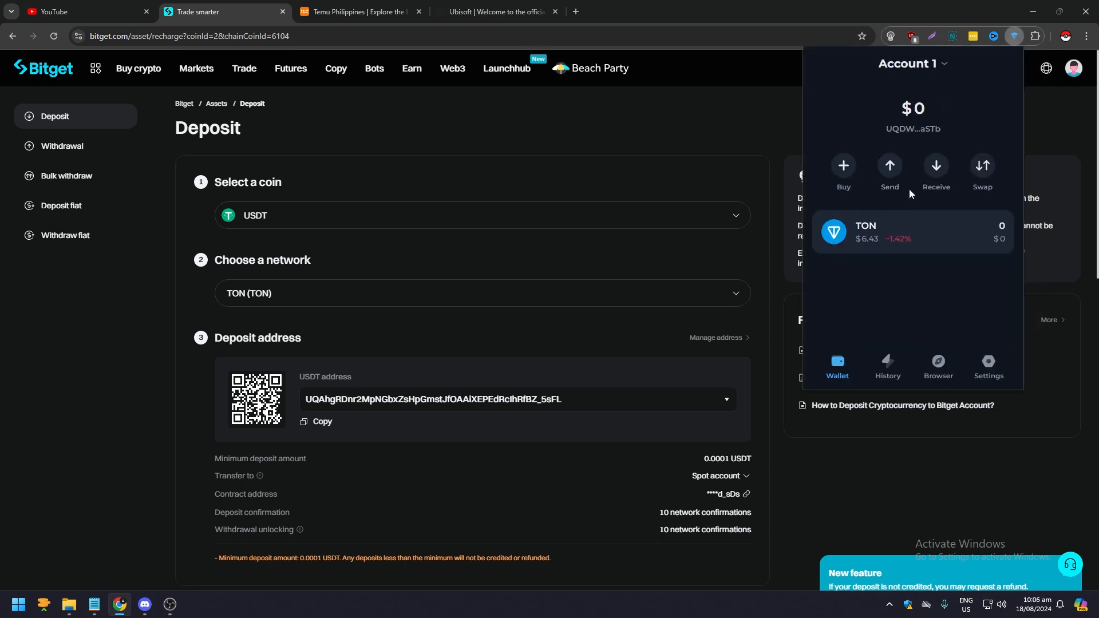
{"action": "mouse_move", "coordinate": [896, 199]}
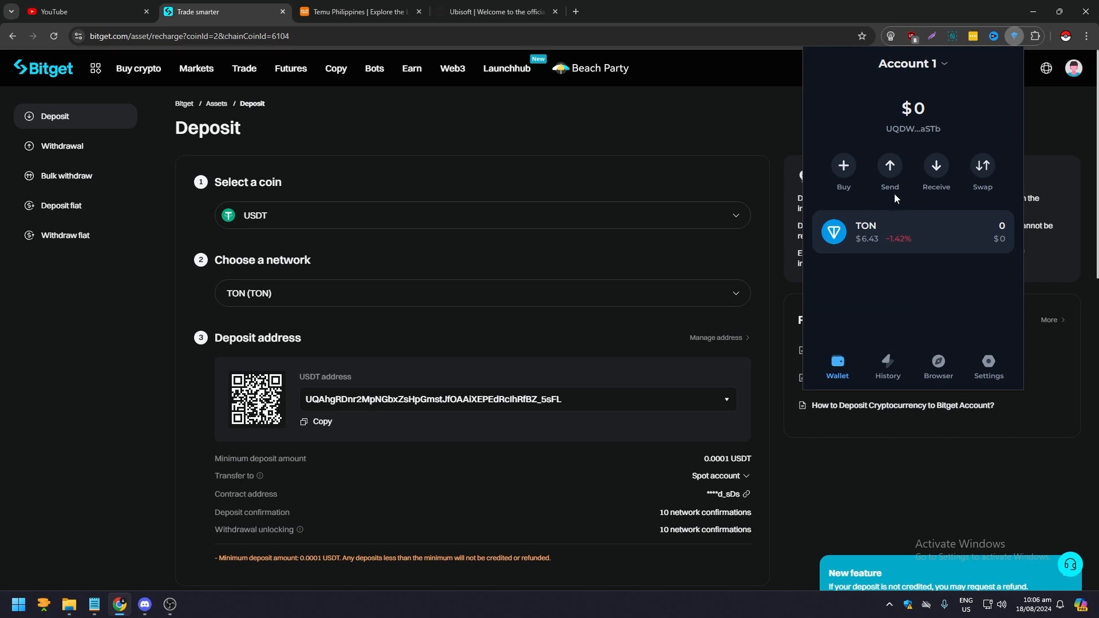
{"action": "left_click", "coordinate": [890, 165]}
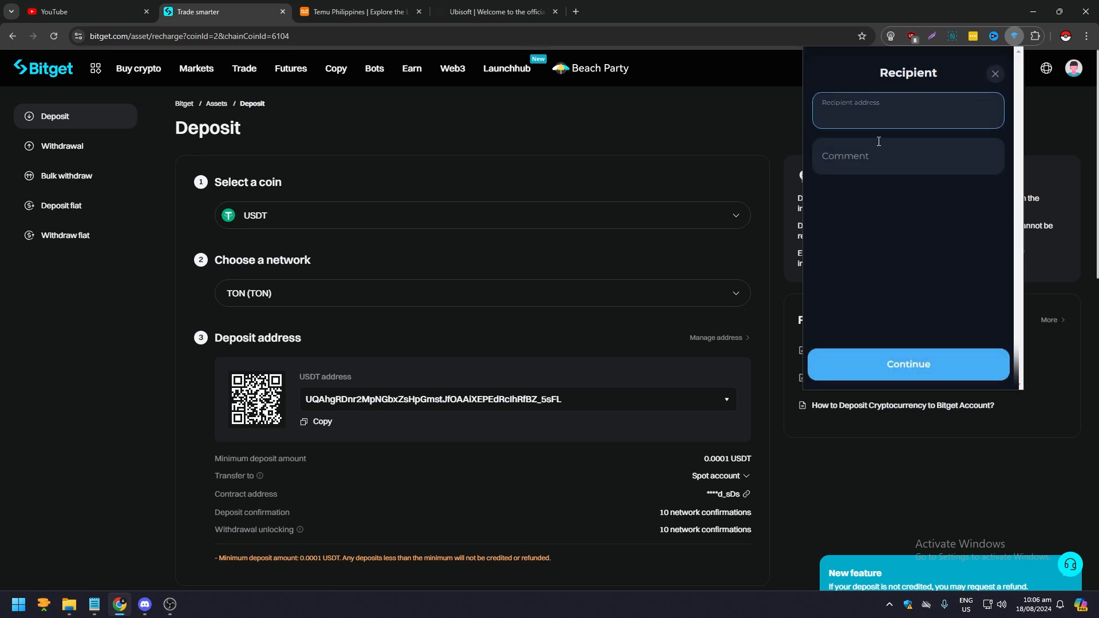